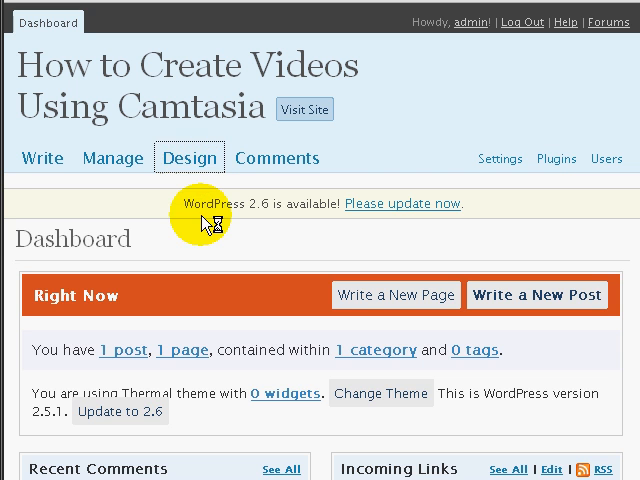
# Load the Thermal theme's style.css through Design > Theme Editor.
pyautogui.click(189, 158)
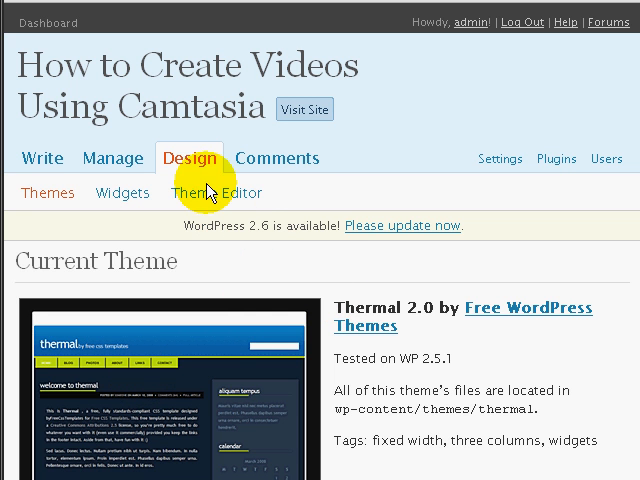
pyautogui.click(207, 192)
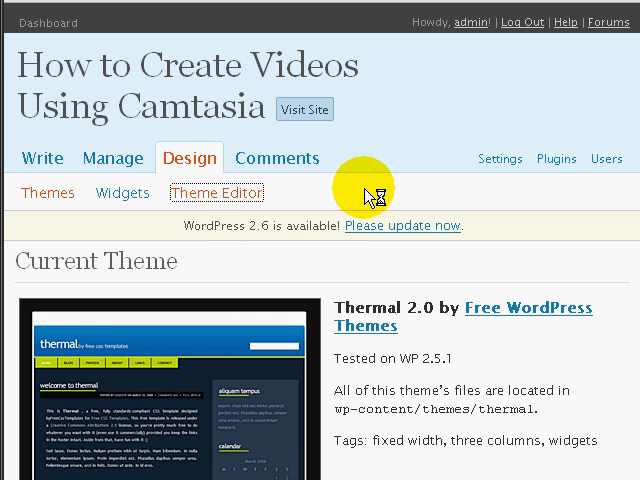
pyautogui.click(216, 192)
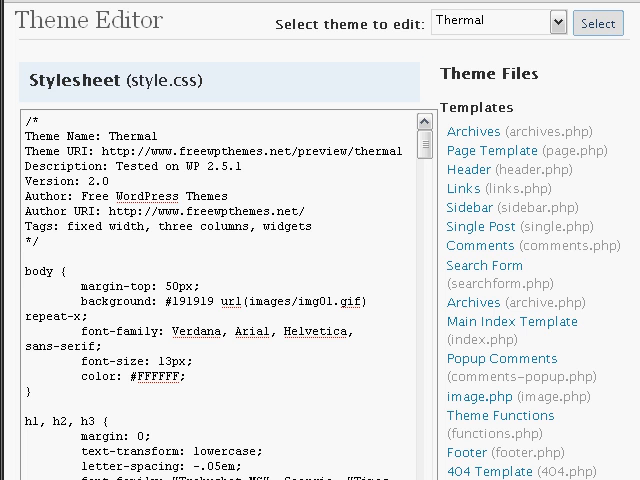
# Scroll through style.css and browse FTP Surfer to public_html/vidtest/wp-content/themes/thermal.
pyautogui.scroll(-3)
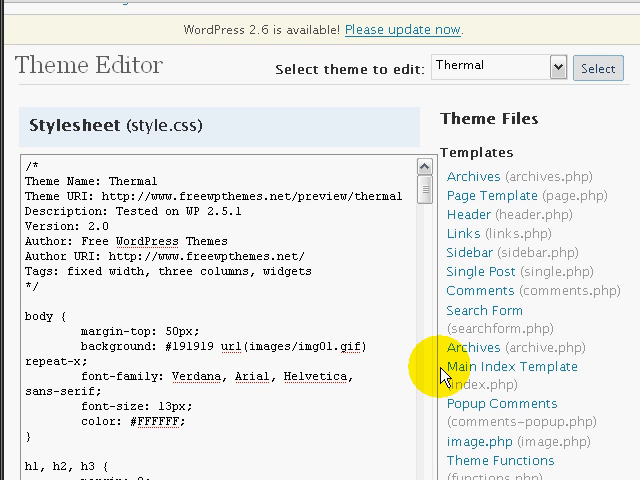
pyautogui.moveTo(447, 311)
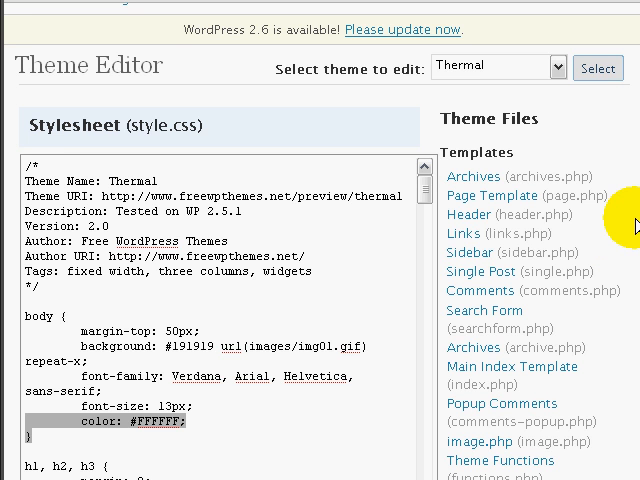
pyautogui.scroll(-3)
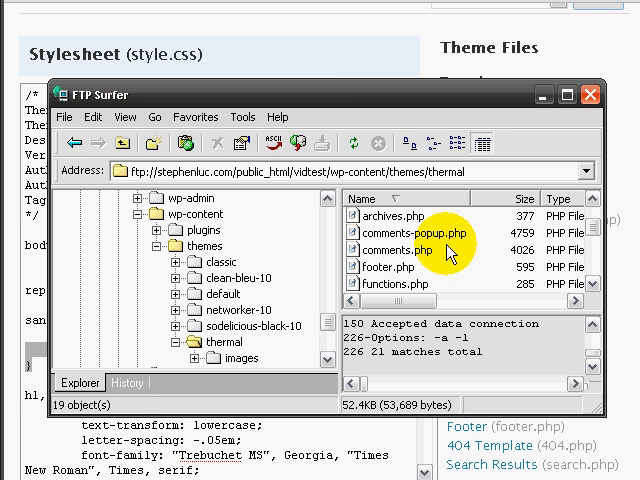
# Select footer.php and header.php in FTP Surfer and confirm their new CHMOD permissions.
pyautogui.click(390, 267)
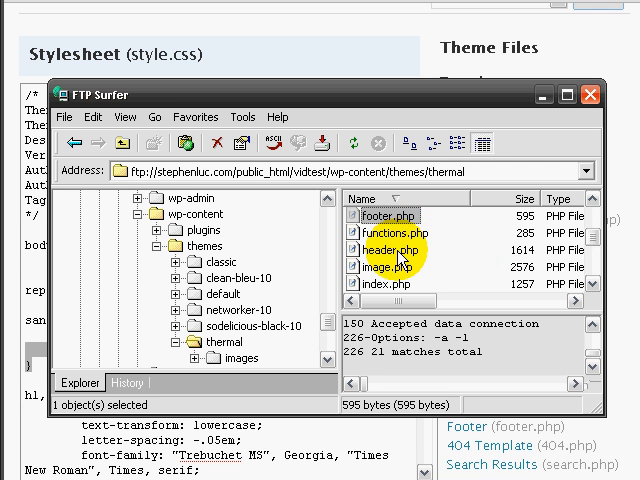
pyautogui.click(390, 247)
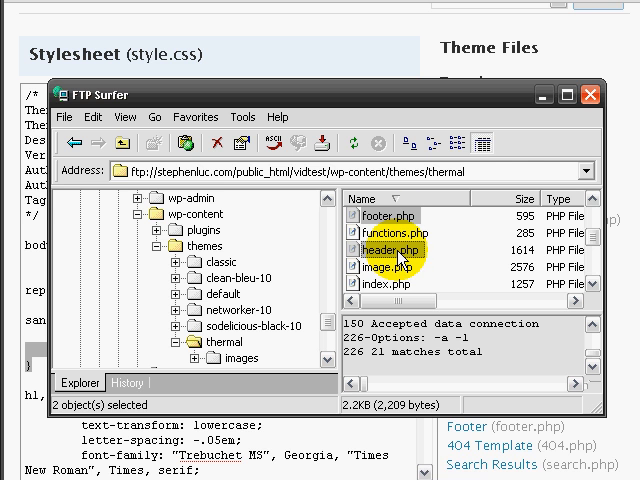
pyautogui.rightClick(390, 250)
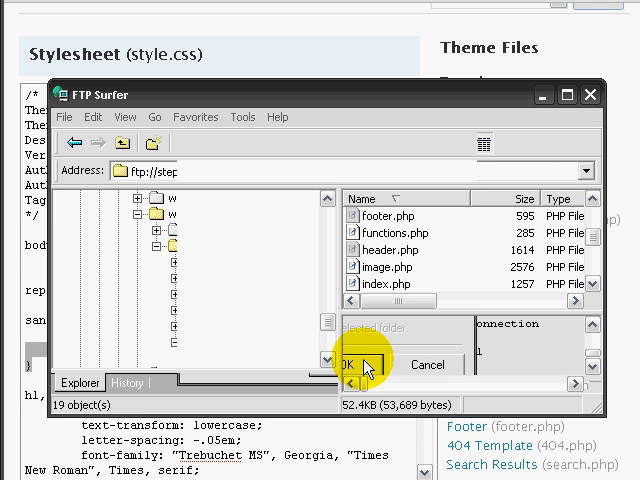
pyautogui.click(355, 364)
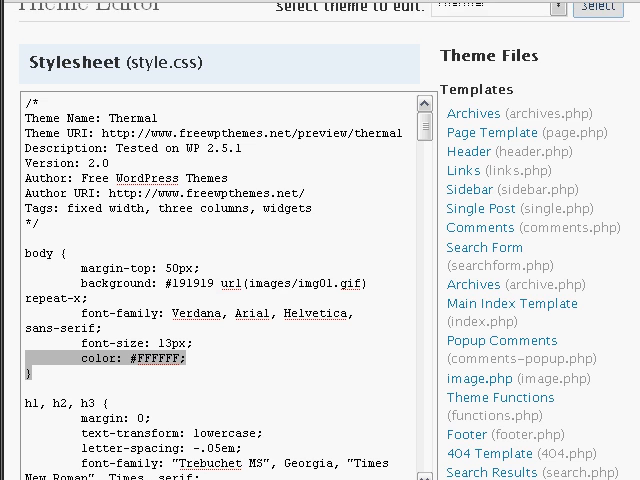
# Load footer.php from the Thermal theme's Templates list into the editor.
pyautogui.scroll(-3)
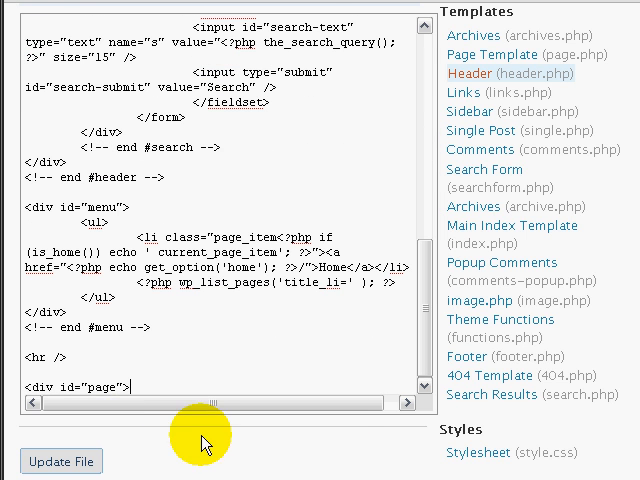
pyautogui.moveTo(487, 357)
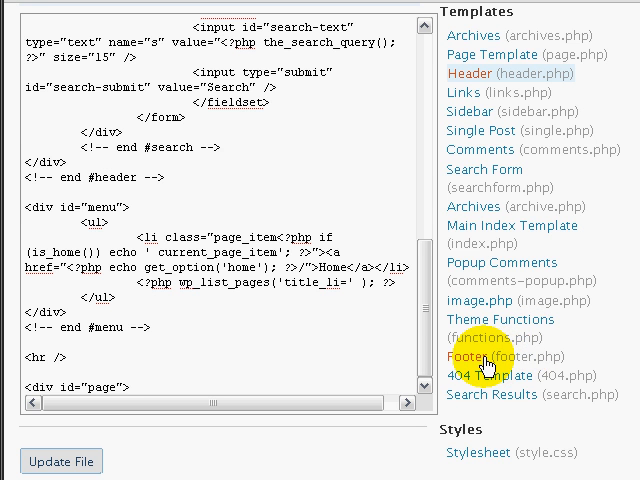
pyautogui.click(476, 356)
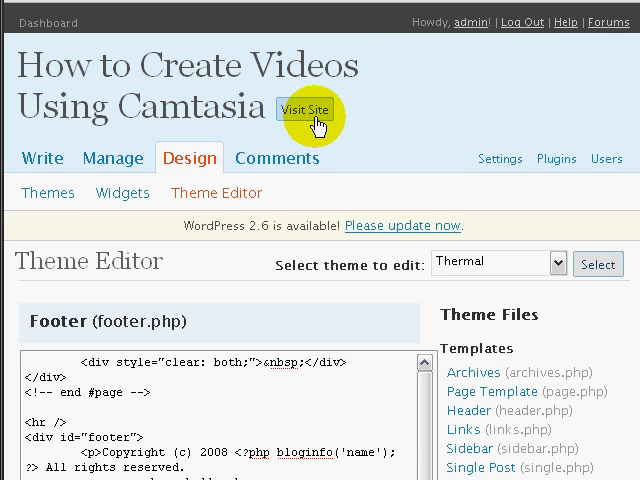
pyautogui.moveTo(578, 45)
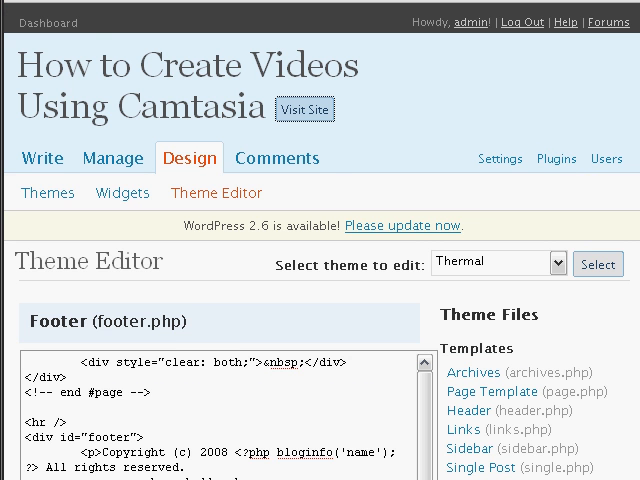
# Scroll the live blog down to its copyright and theme credits footer line.
pyautogui.scroll(-3)
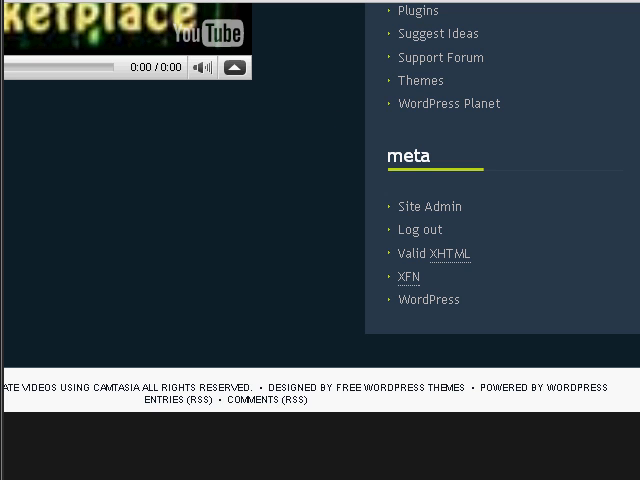
# Return to the footer.php template in the Theme Editor.
pyautogui.click(491, 385)
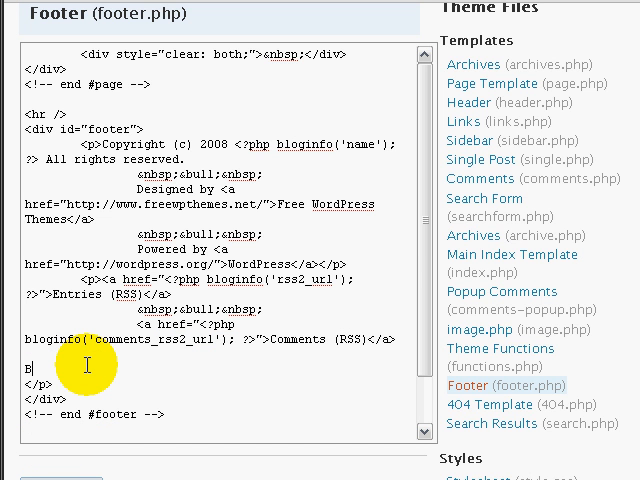
# Type BuildMuscleQuickly.com after the Comments (RSS) link, prefixed with &nbsp;&nbsp;.
pyautogui.write('uildMuscleQ')
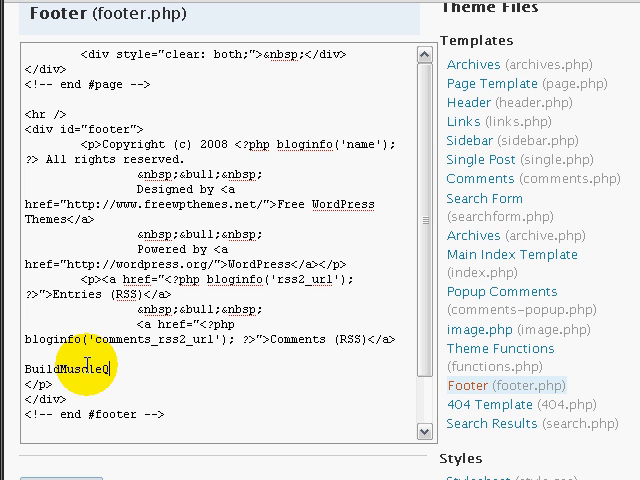
pyautogui.write('uickly.com')
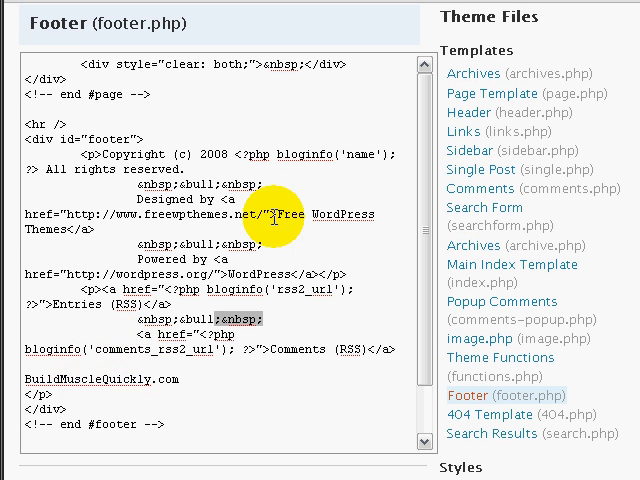
pyautogui.moveTo(235, 315)
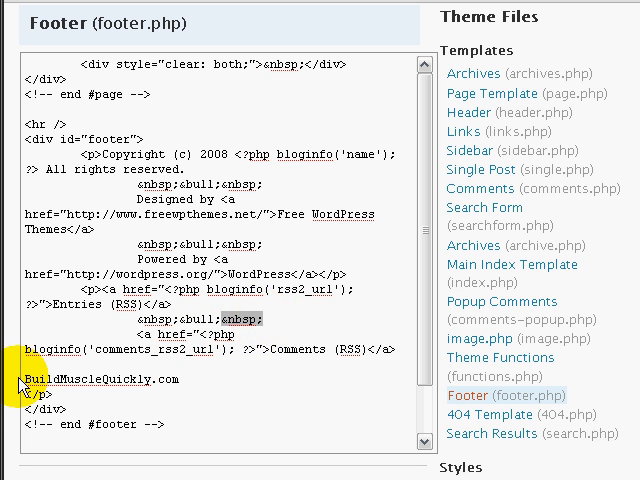
pyautogui.click(30, 385)
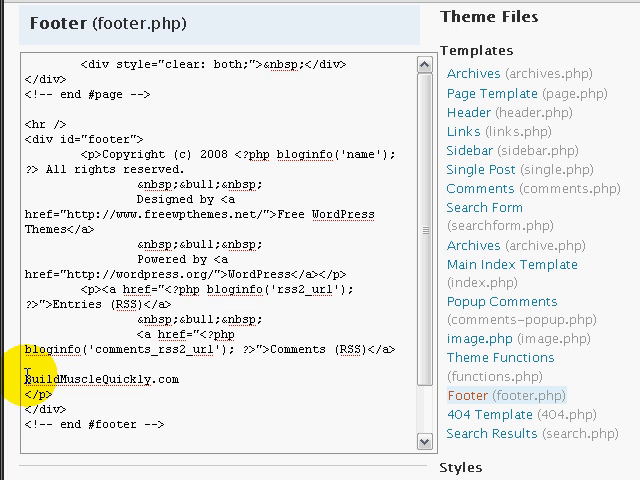
pyautogui.write('&nbsp;&nbsp;')
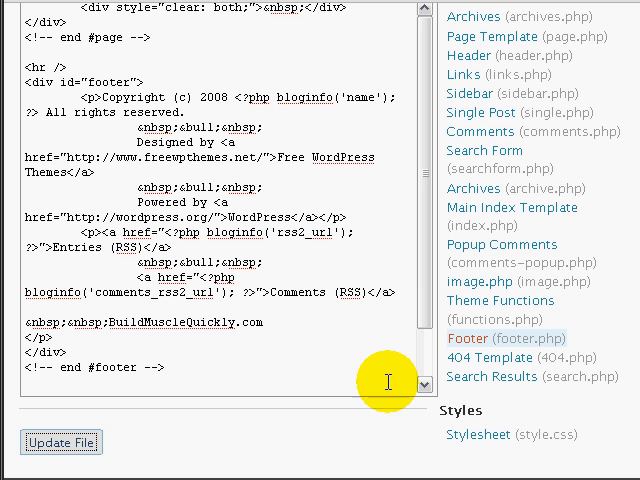
pyautogui.moveTo(386, 382)
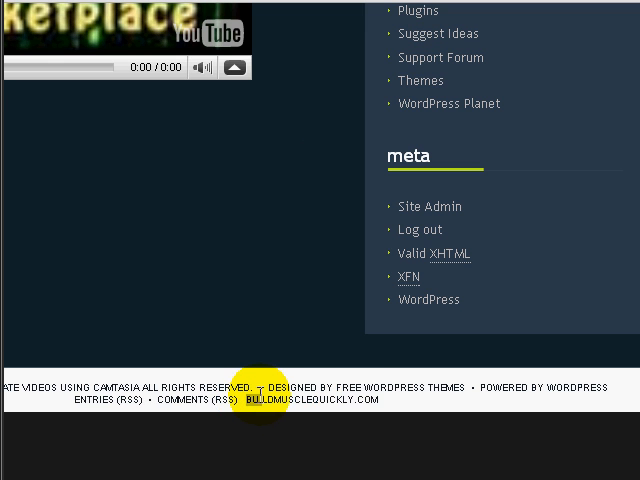
pyautogui.moveTo(485, 90)
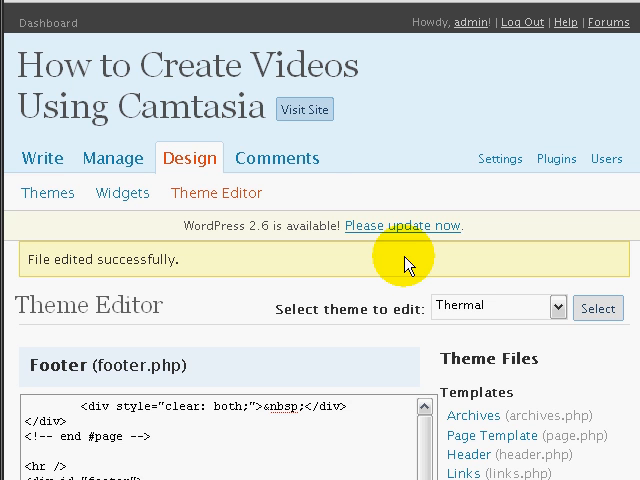
# Load the Thermal theme's header.php into the Theme Editor.
pyautogui.scroll(-3)
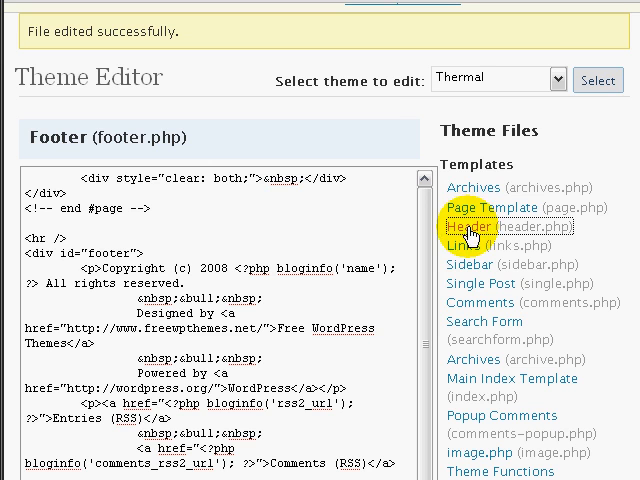
pyautogui.click(470, 226)
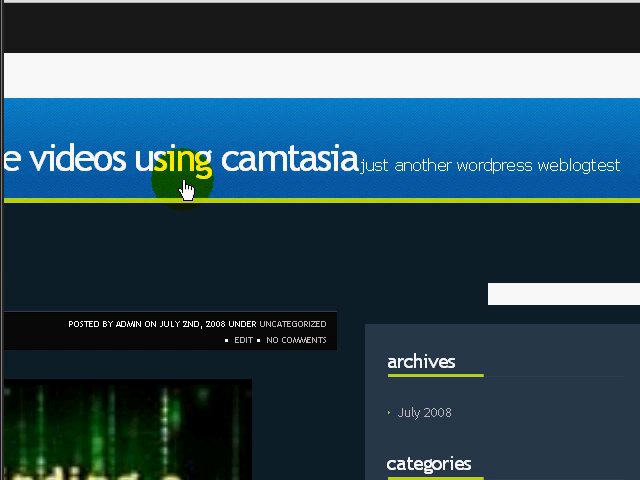
pyautogui.moveTo(250, 170)
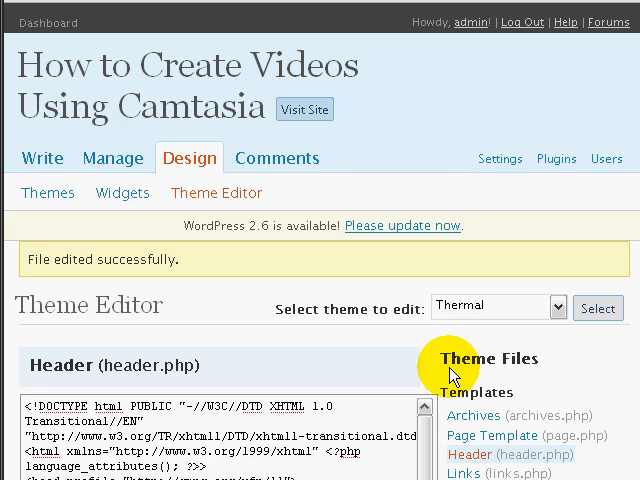
# Add <br />BuildMuscleQuickly.com after the site description in header.php and save.
pyautogui.scroll(-3)
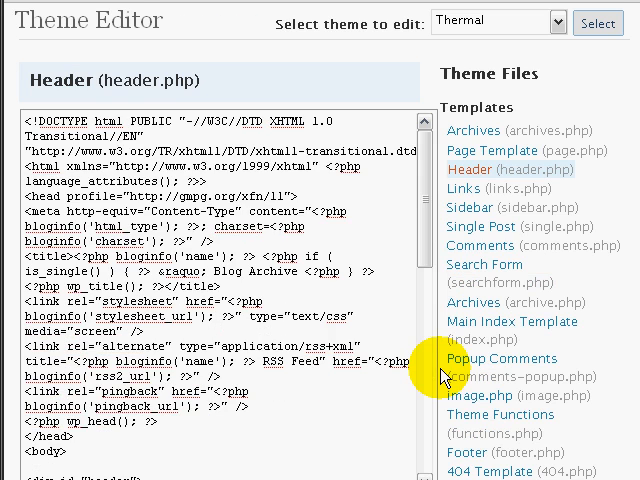
pyautogui.scroll(-3)
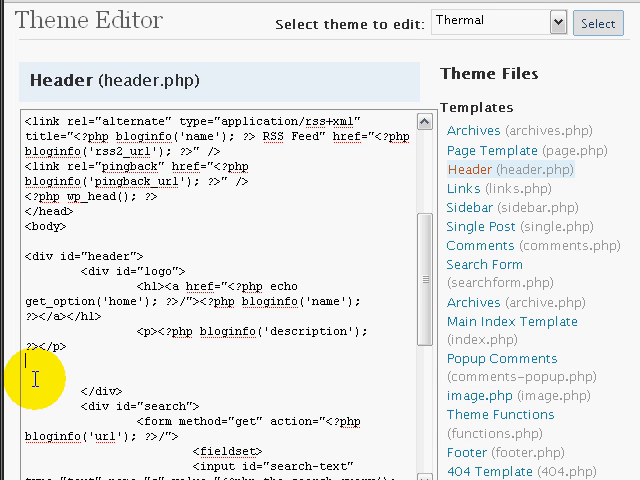
pyautogui.write('<br />')
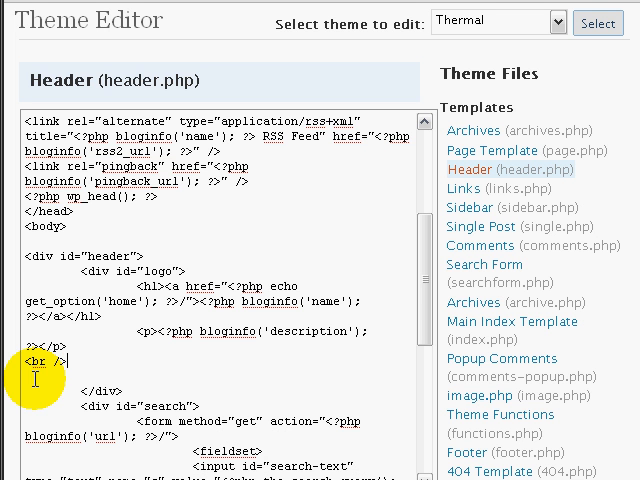
pyautogui.write('B')
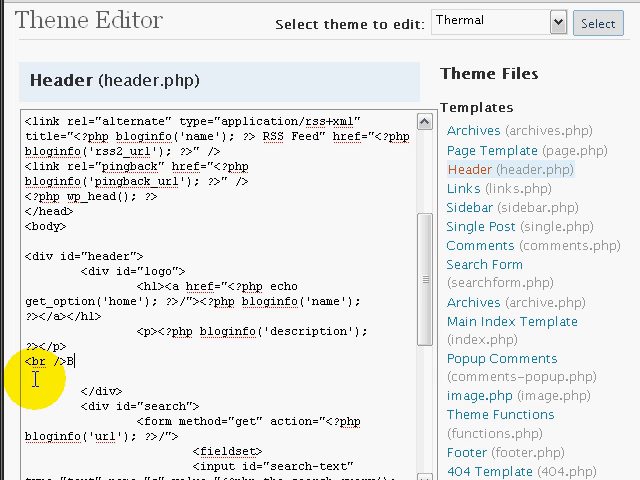
pyautogui.write('uildMus')
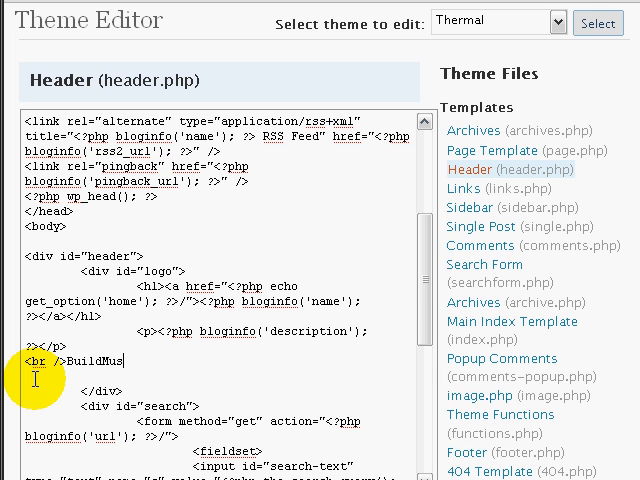
pyautogui.write('cleQuickly.com')
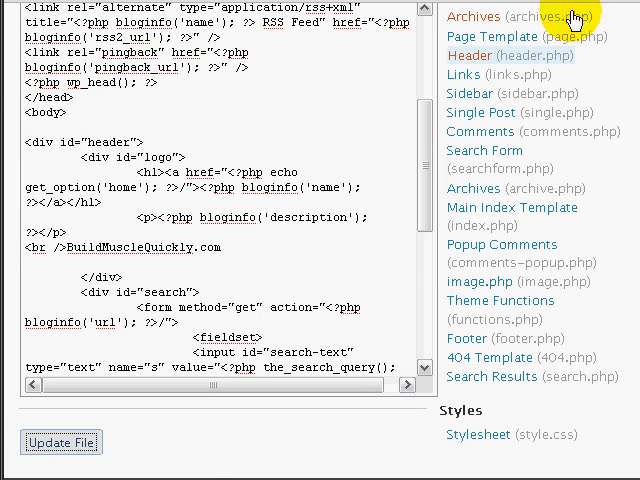
pyautogui.click(61, 442)
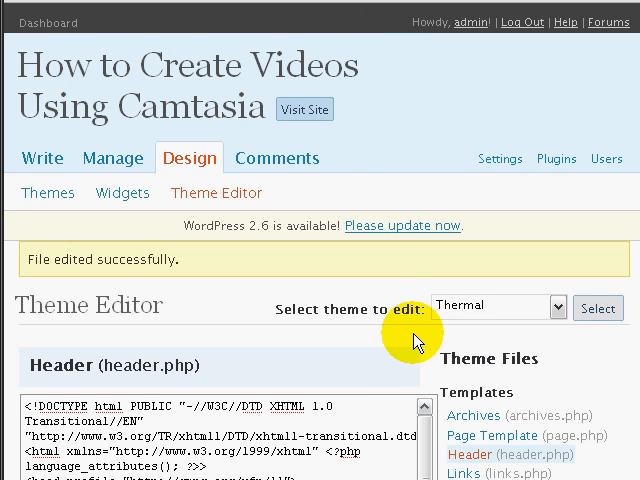
pyautogui.scroll(-3)
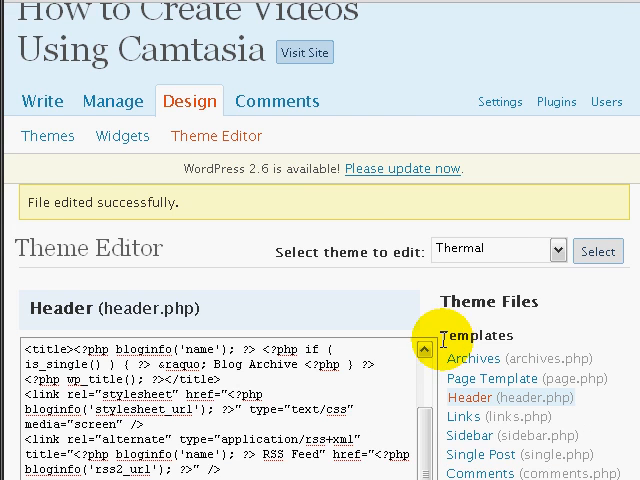
pyautogui.scroll(-3)
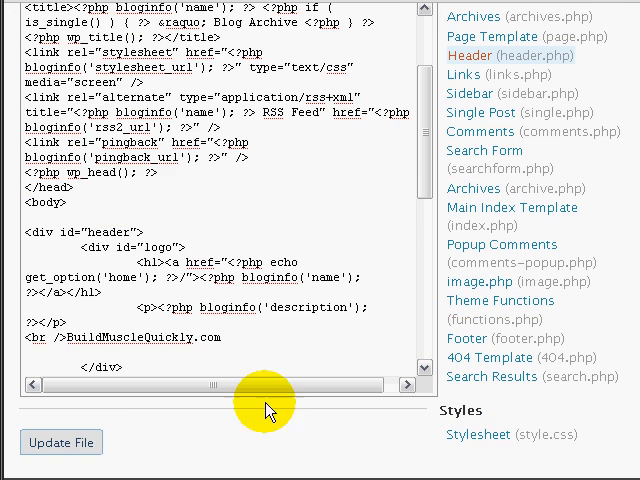
pyautogui.moveTo(133, 415)
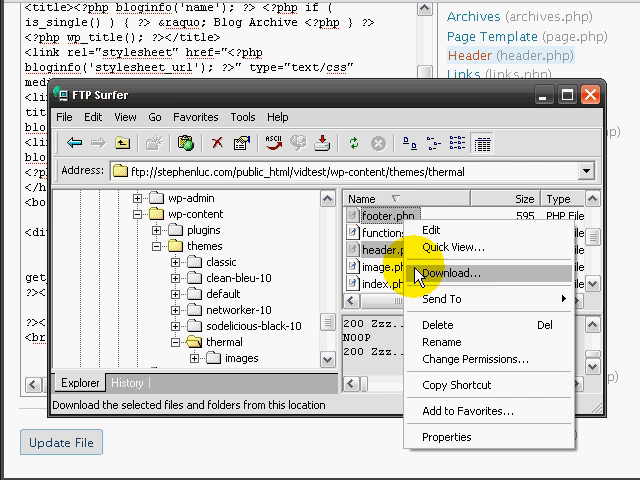
# Dismiss FTP Surfer's file options menu and minimize its window.
pyautogui.click(472, 357)
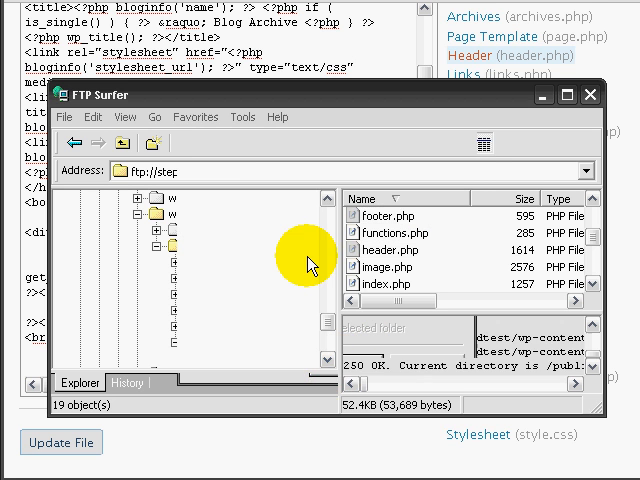
pyautogui.click(590, 94)
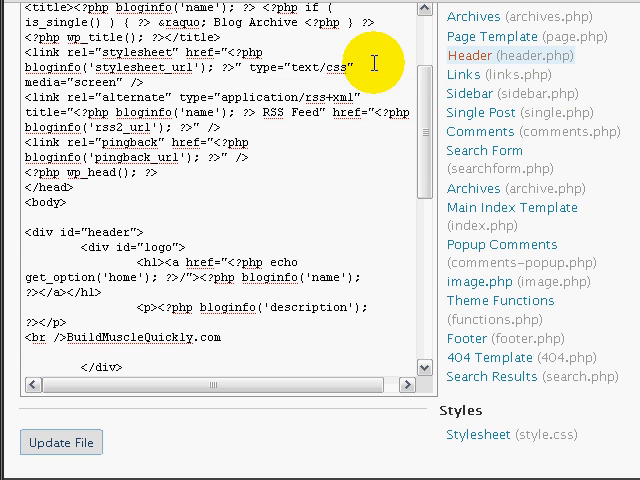